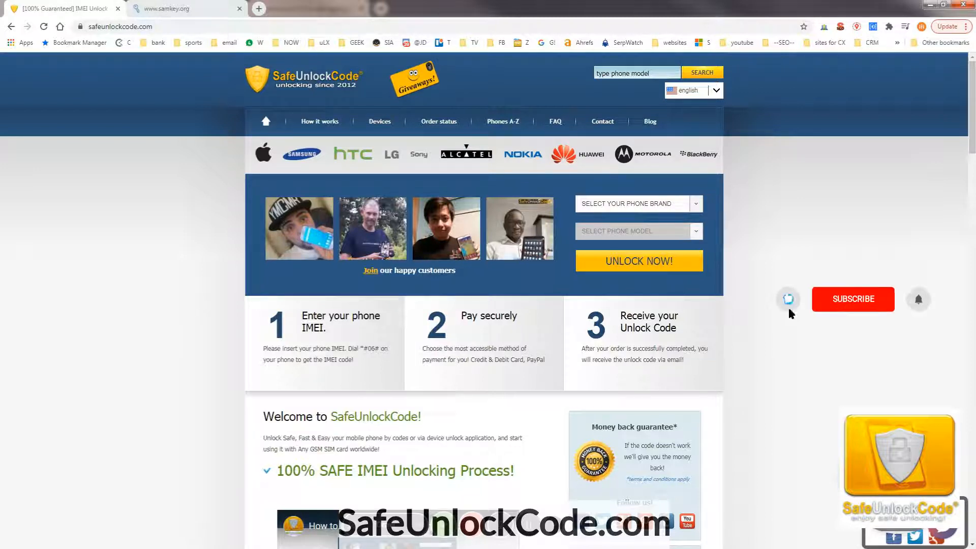
Enter 'sa' in the phone brand box and choose Samsung.
left_click(854, 299)
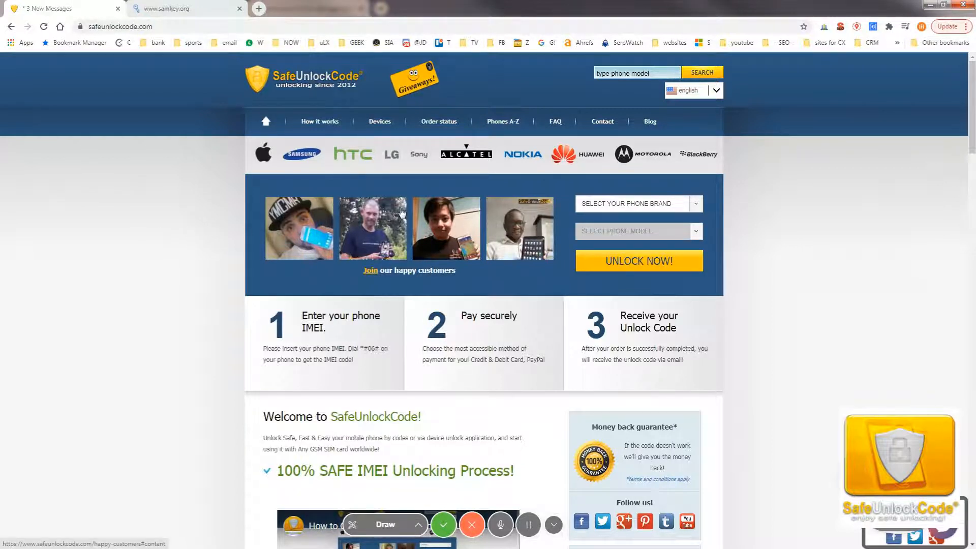
left_click(632, 204)
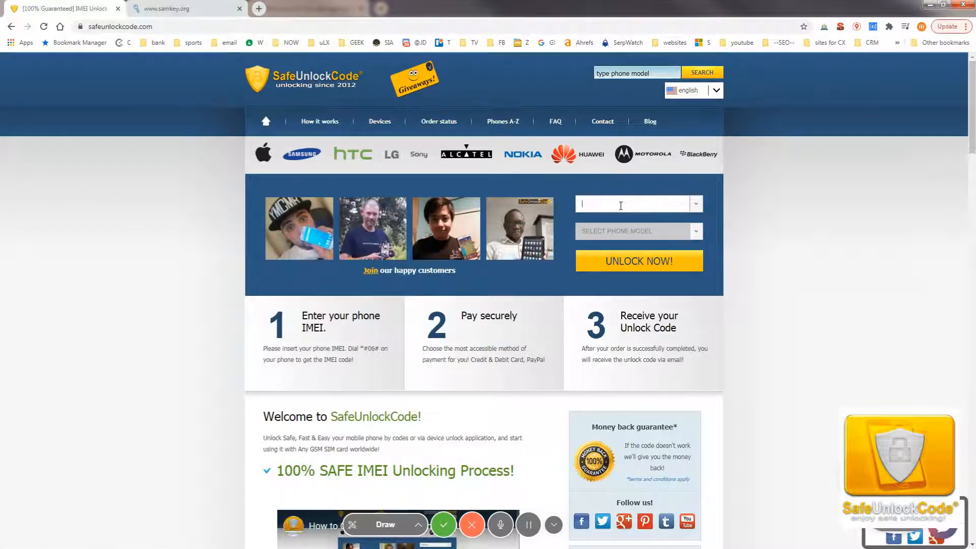
type("sams")
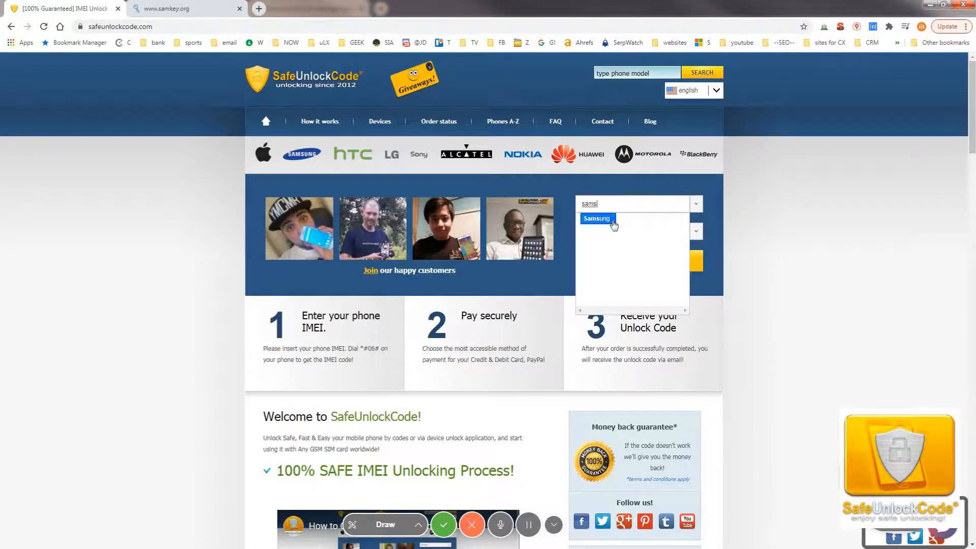
left_click(596, 219)
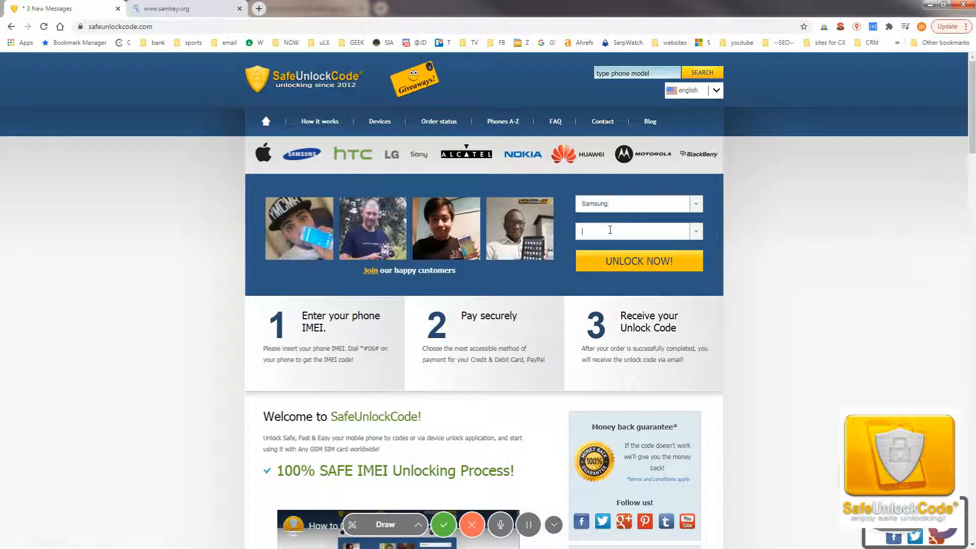
Choose Galaxy S9 Plus as the model and start its unlock order.
type("s")
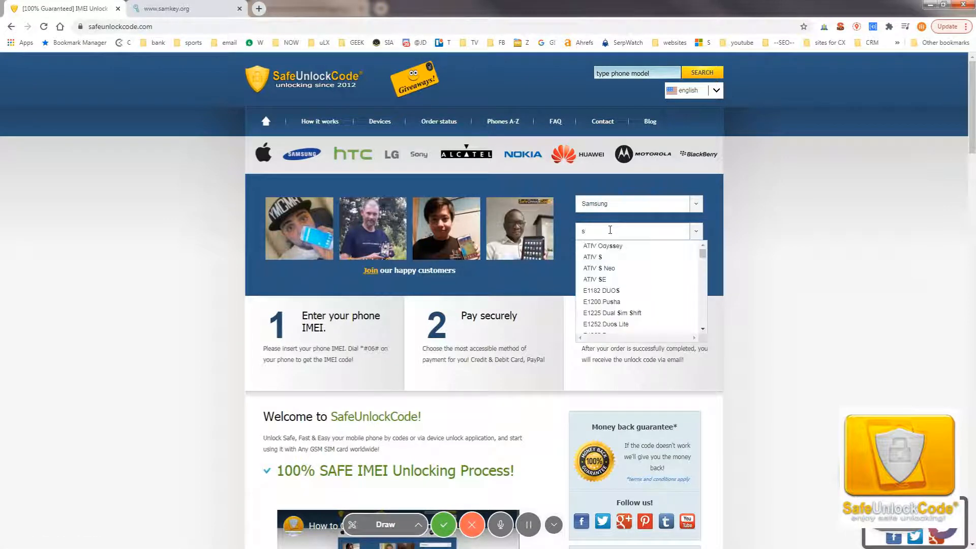
type("9")
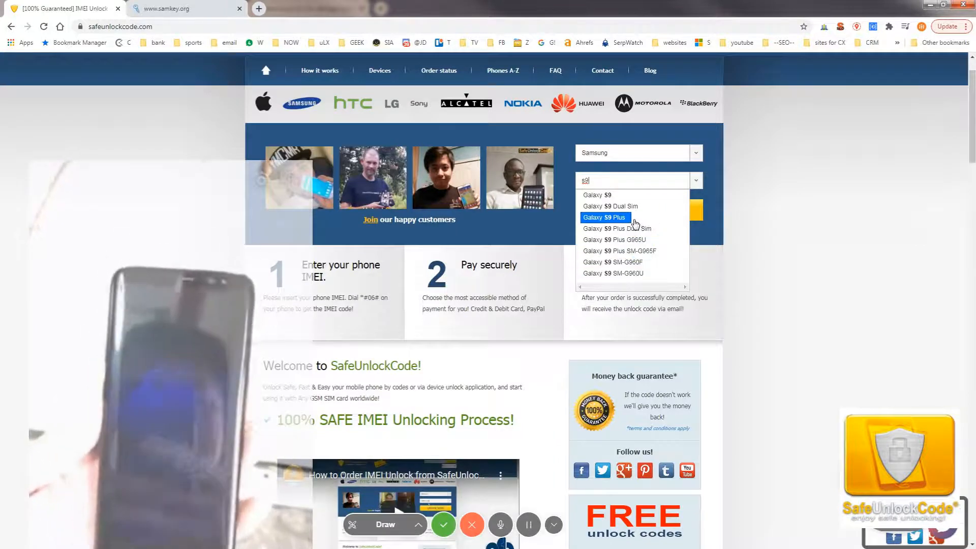
left_click(605, 217)
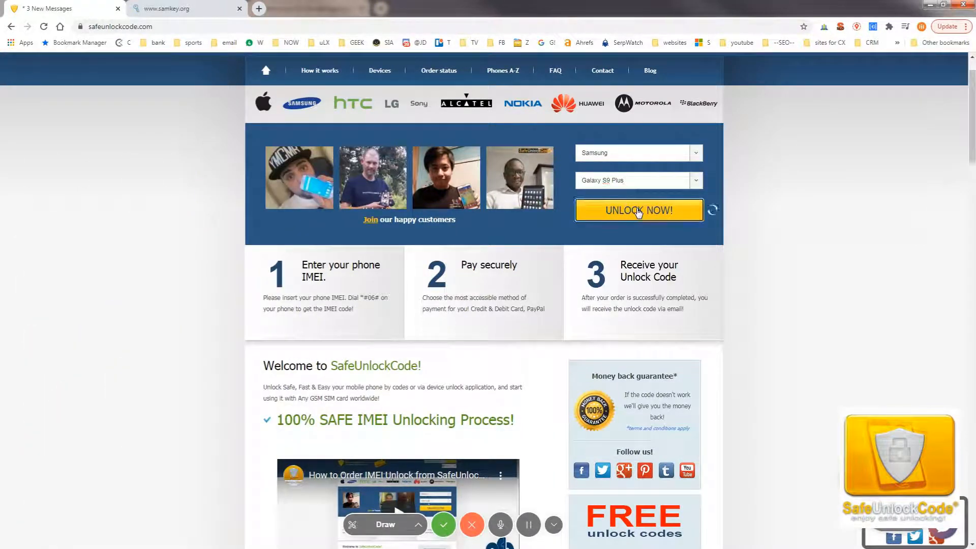
left_click(639, 210)
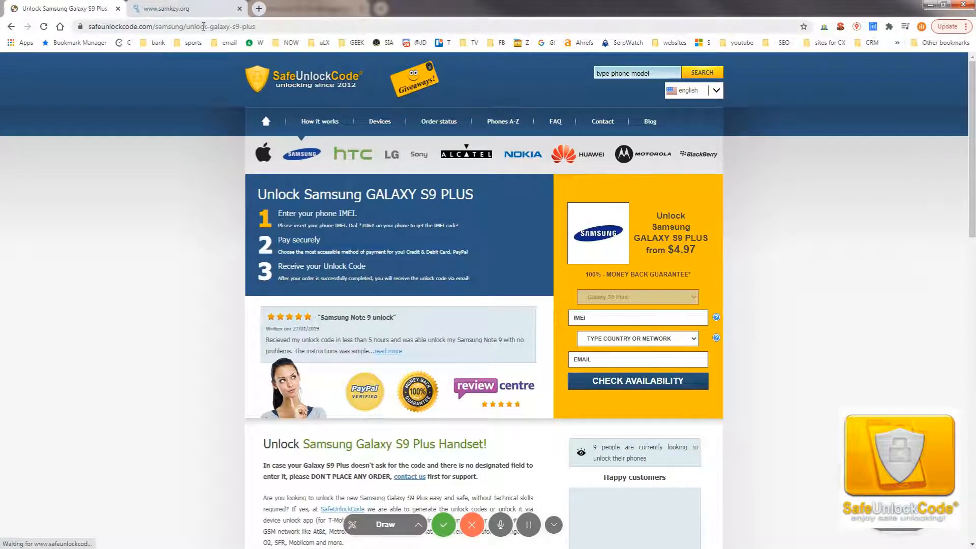
Paste the phone's IMEI and select USA - Sprint Samsung Software as the network.
left_click(380, 121)
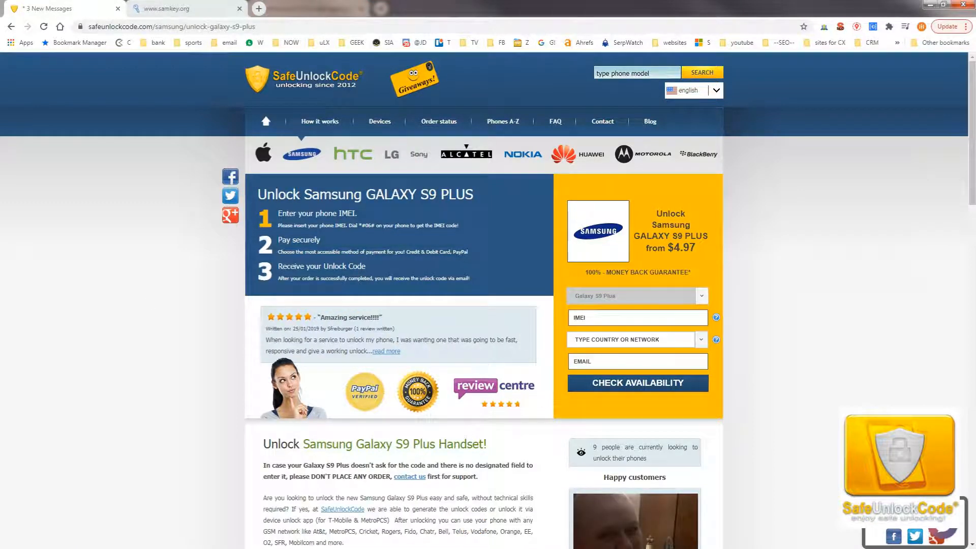
right_click(637, 317)
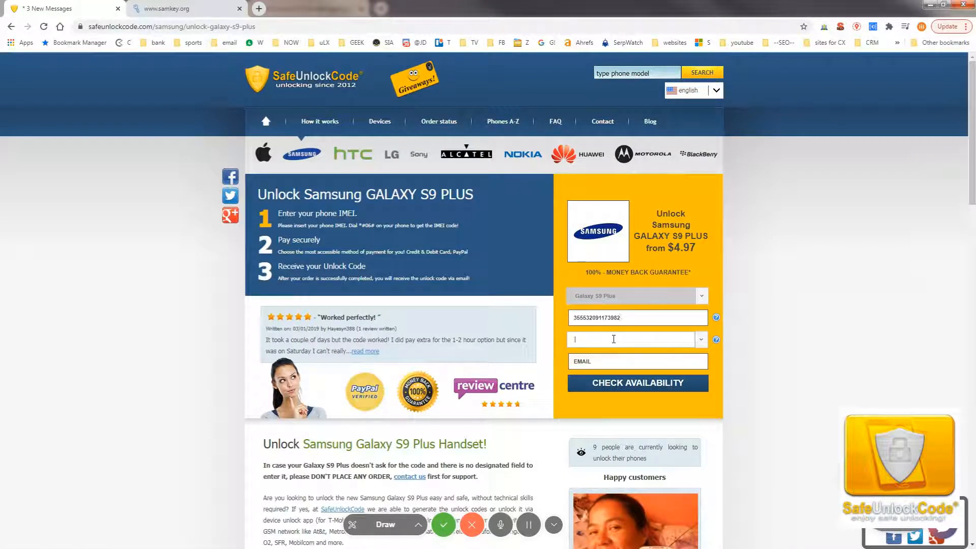
type("s")
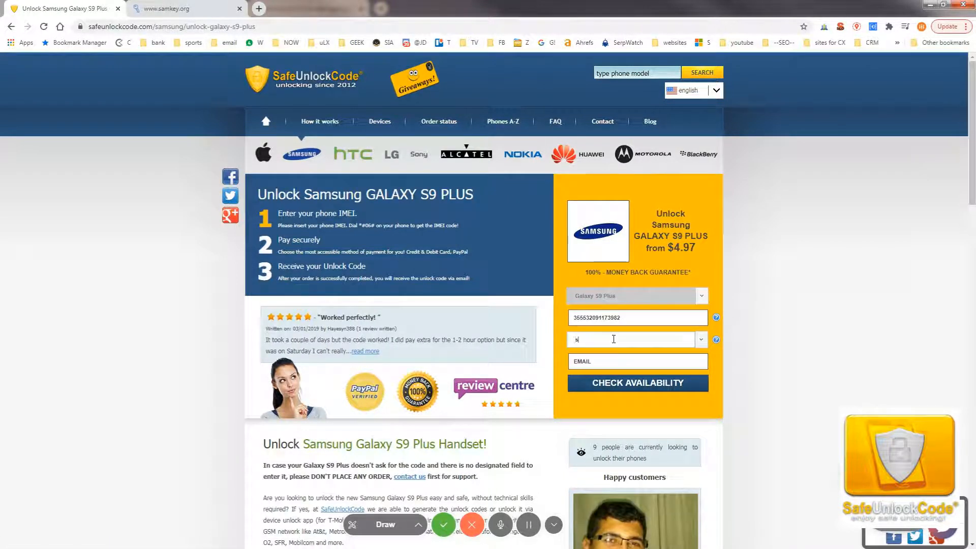
type("print")
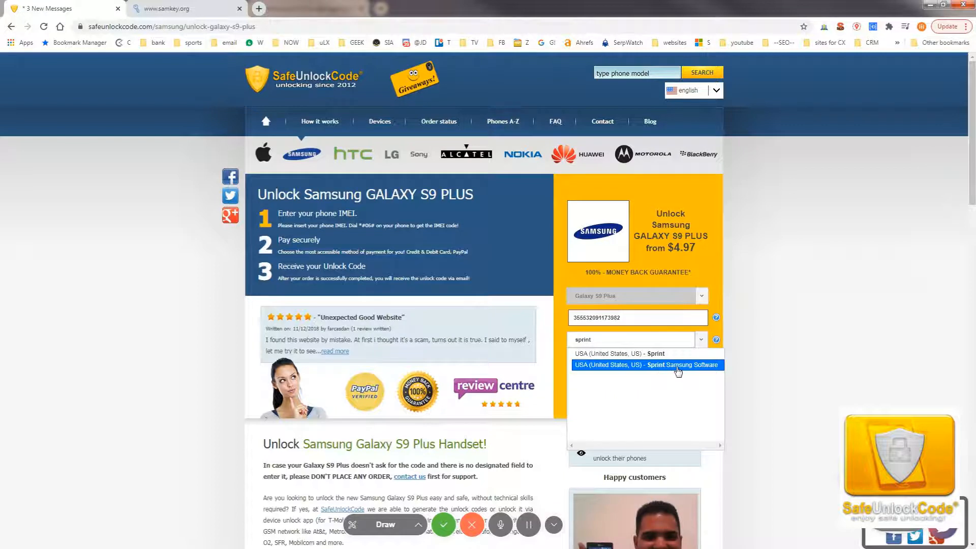
left_click(645, 365)
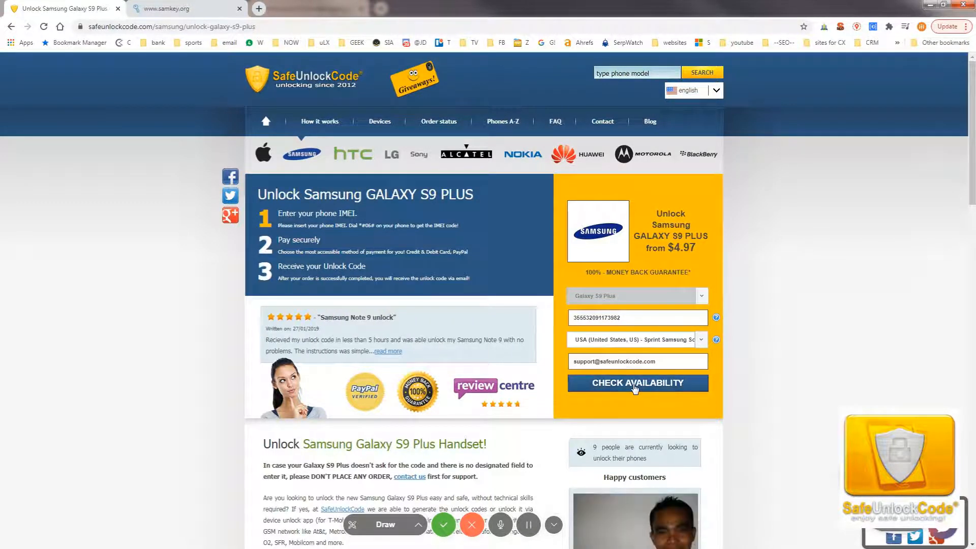
Check availability, accept the terms and submit the $23.99 unlock order.
left_click(637, 383)
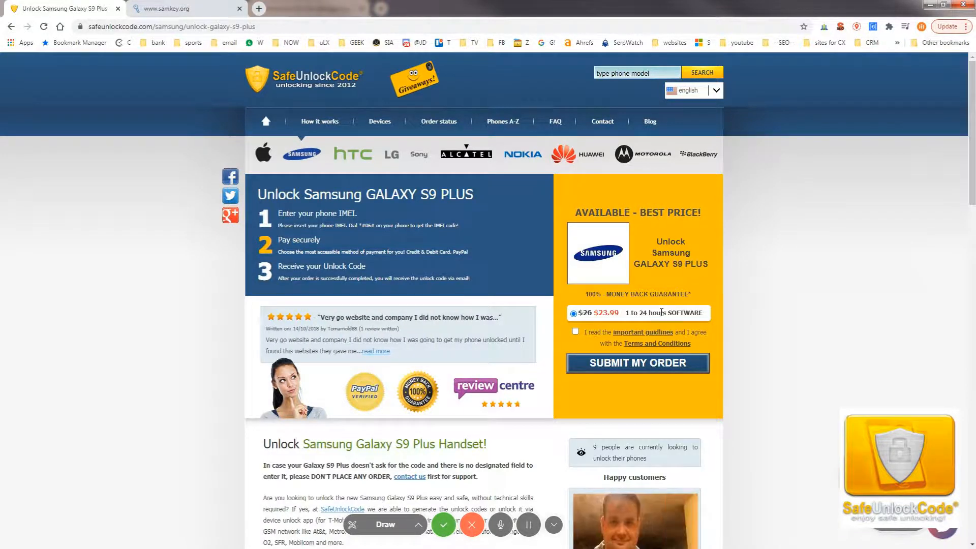
left_click(575, 332)
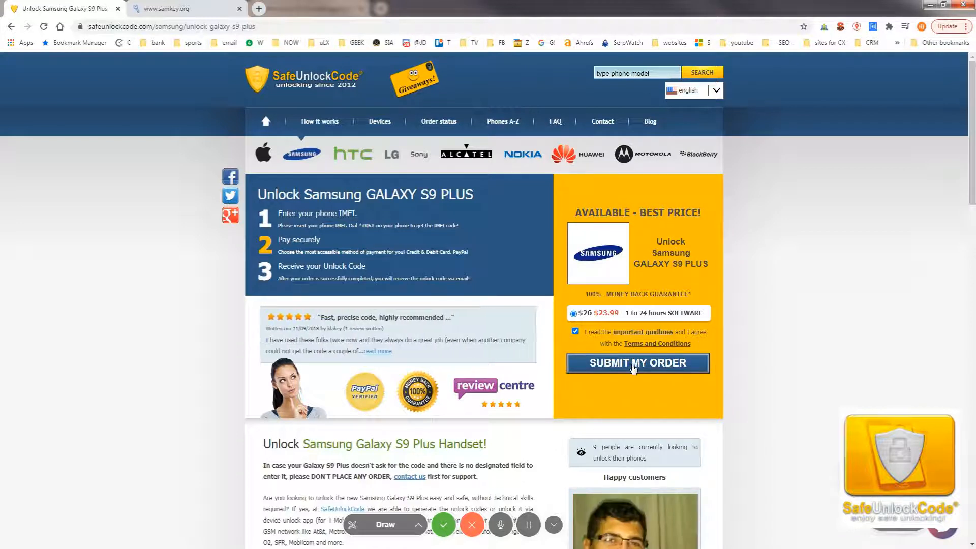
left_click(637, 363)
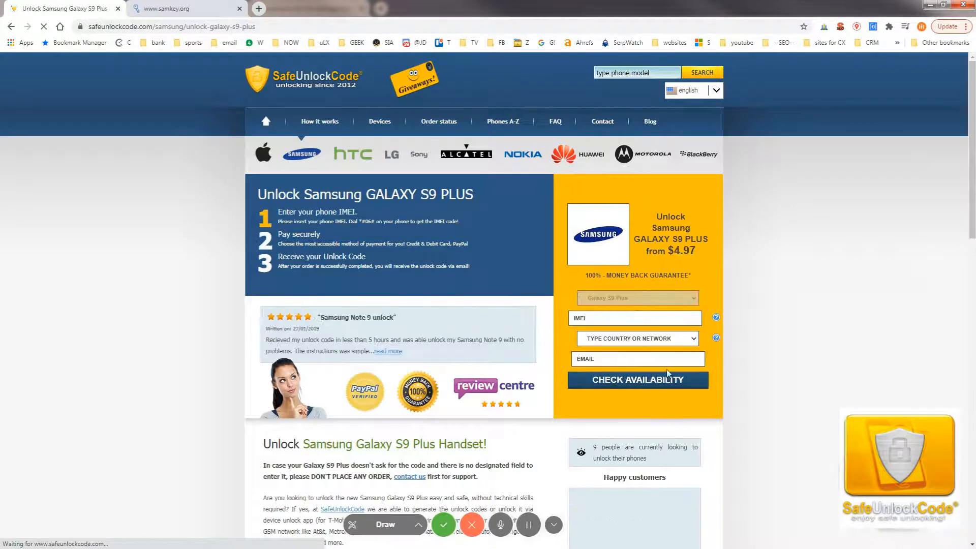
Switch to the samkey.org Samsung unlock website.
left_click(637, 380)
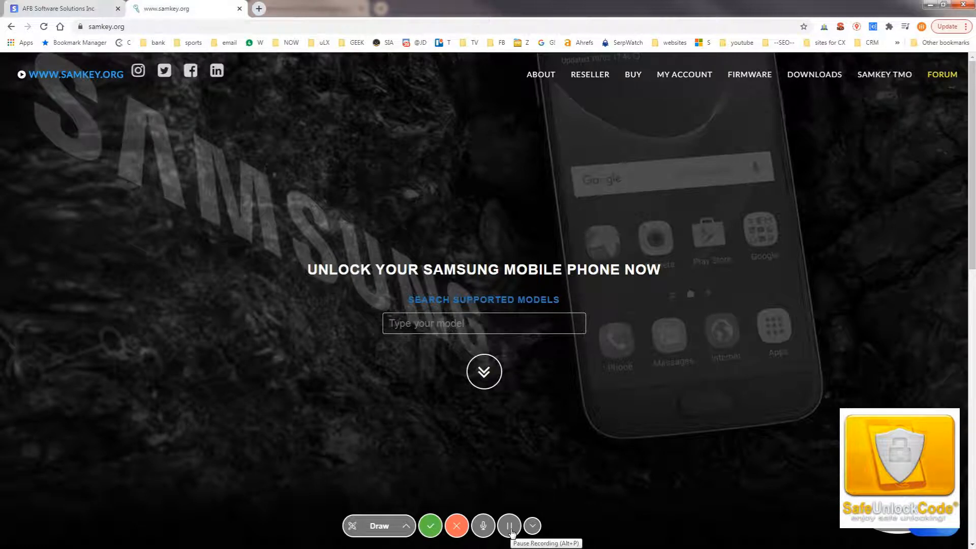
Search supported models for G965U and select SM-G965U | Galaxy S9+.
left_click(508, 525)
type("G965U")
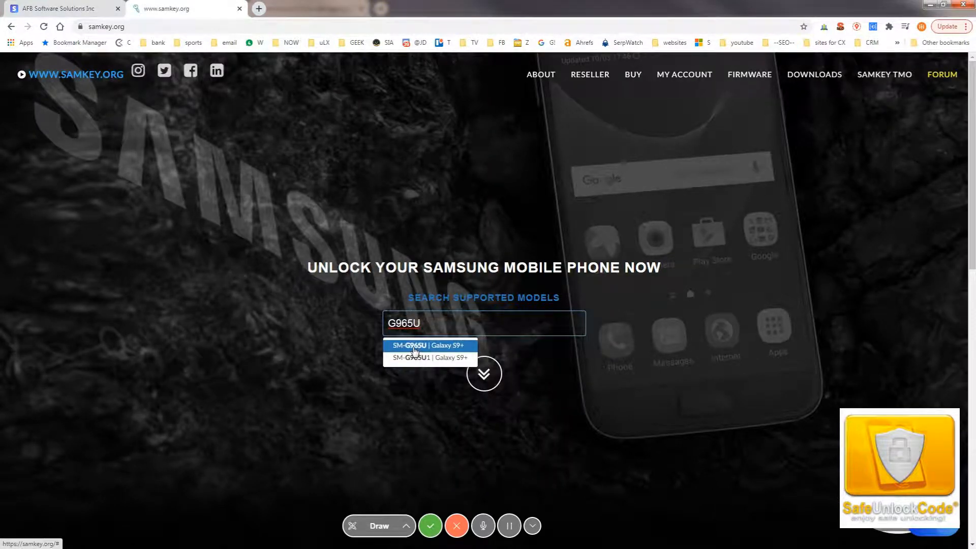
left_click(415, 346)
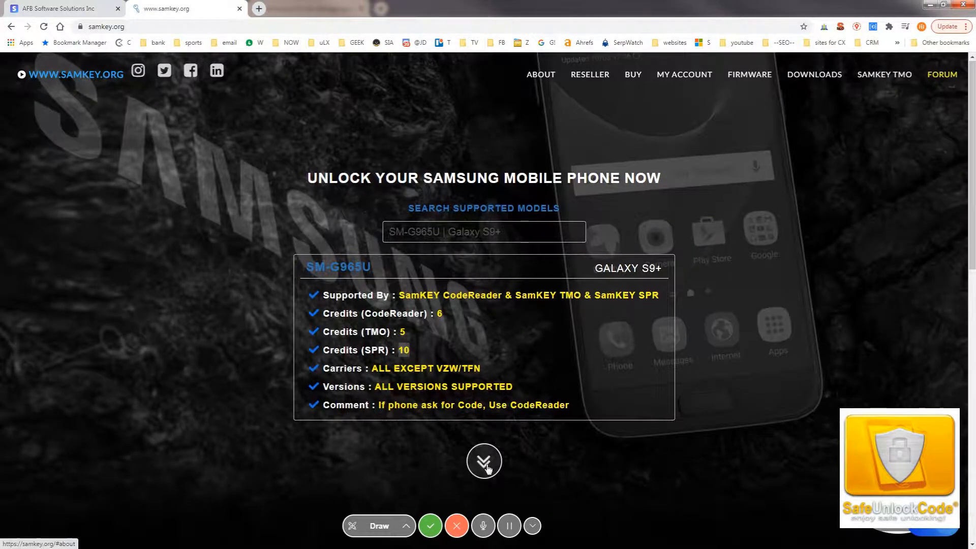
scroll("down", 3)
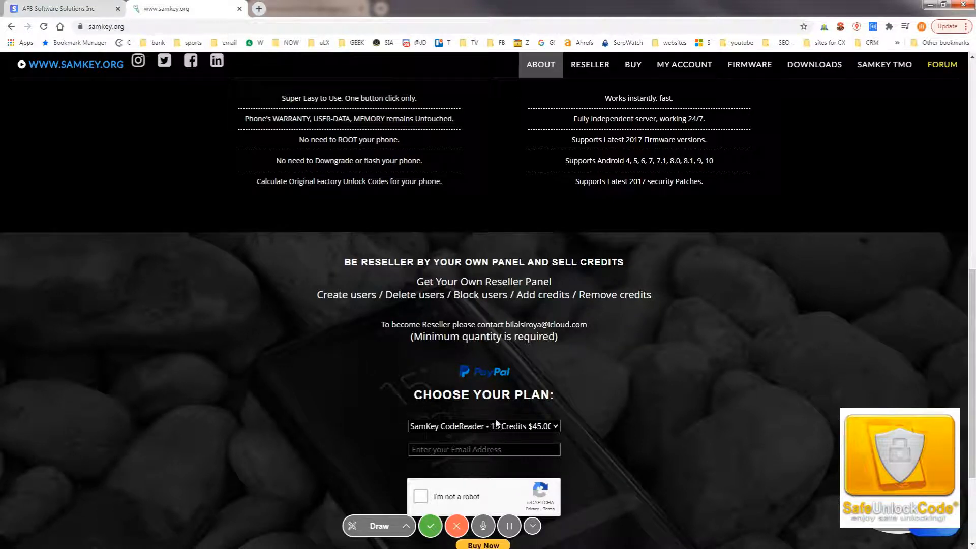
left_click(484, 426)
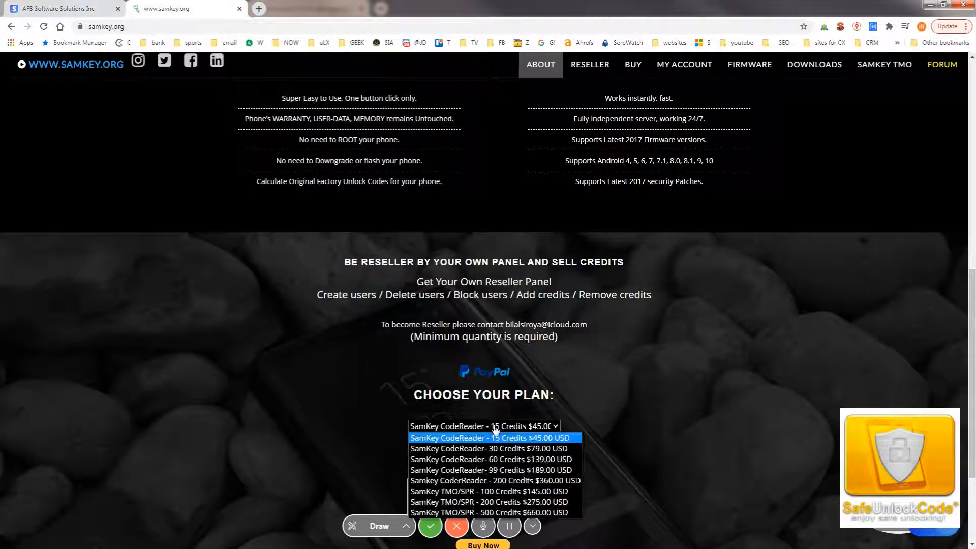
left_click(495, 437)
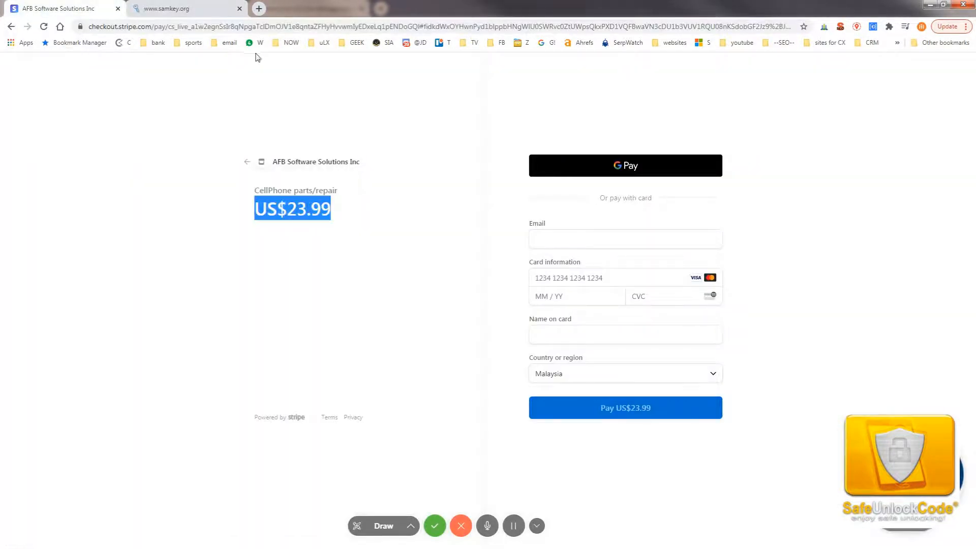
left_click(183, 9)
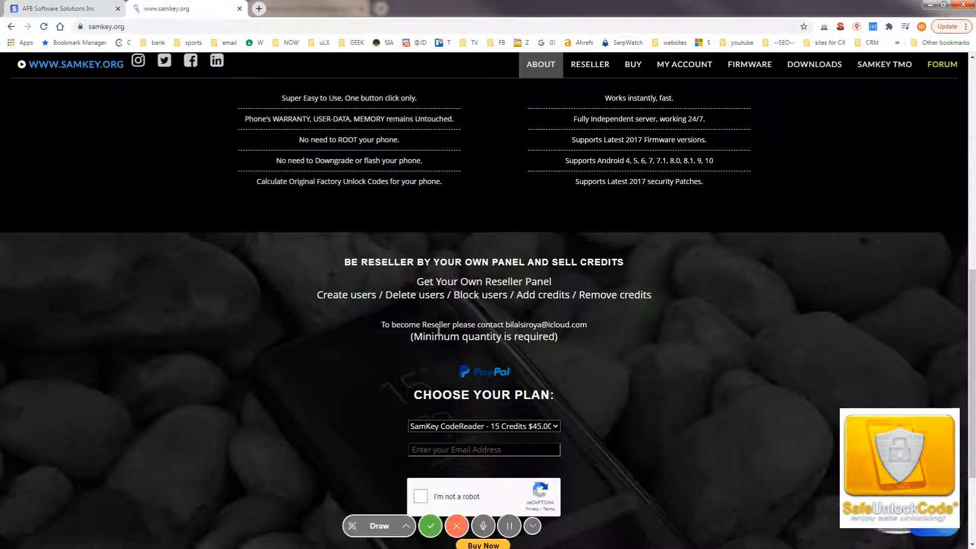
mouse_move(380, 403)
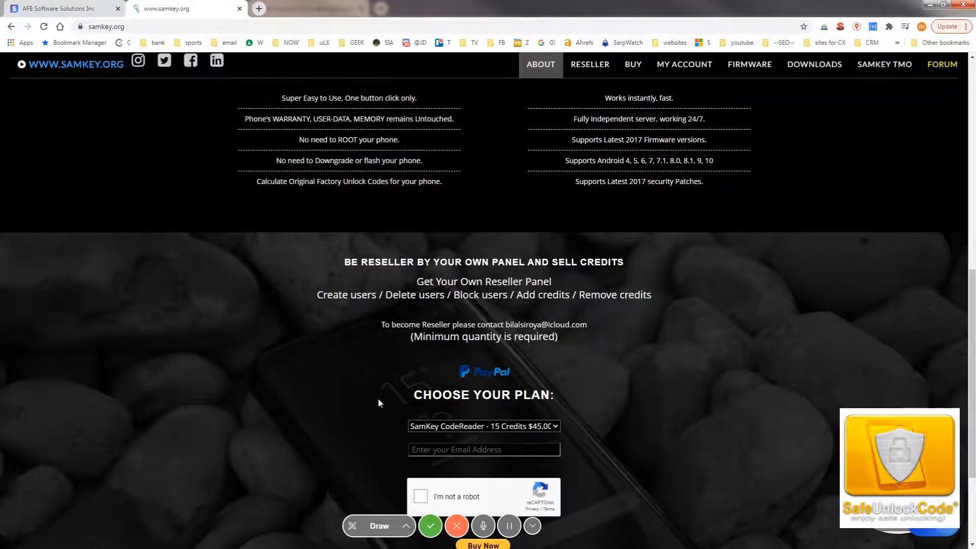
scroll("down", 3)
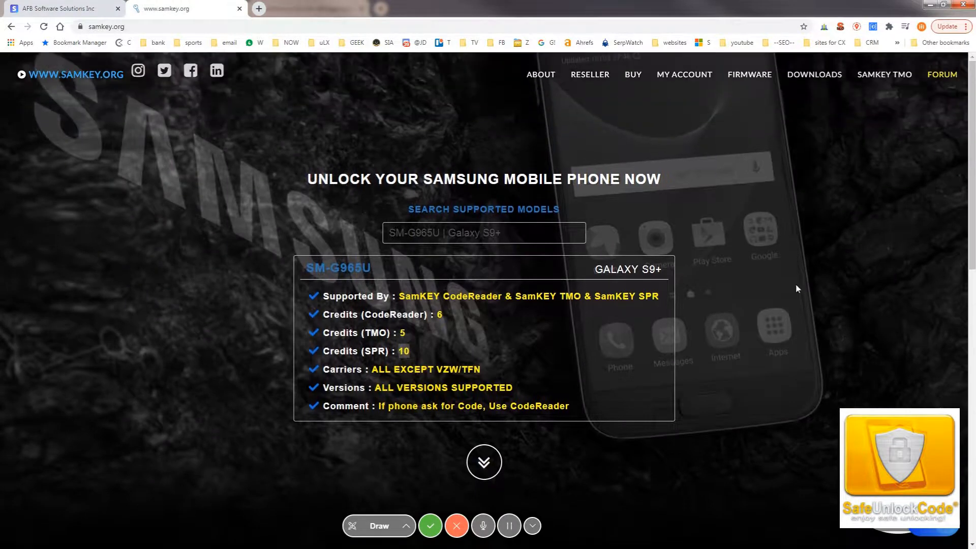
mouse_move(815, 79)
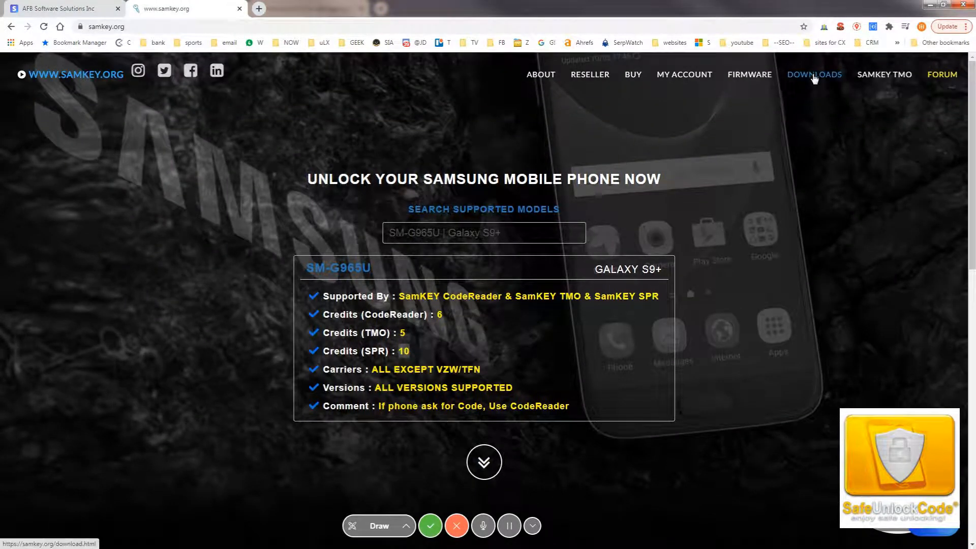
Download the Samsung USB drivers from the SamKey downloads panel, then reopen and close it.
left_click(815, 74)
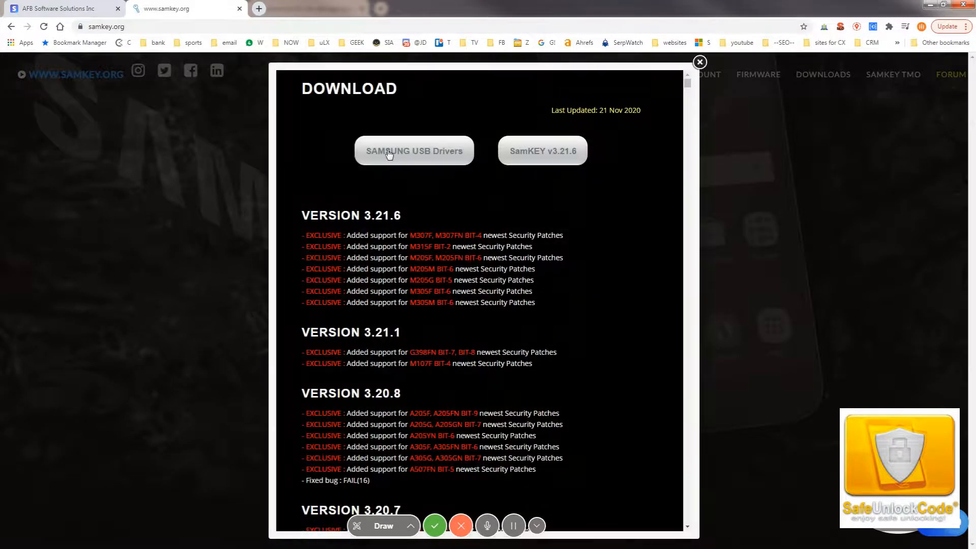
left_click(414, 151)
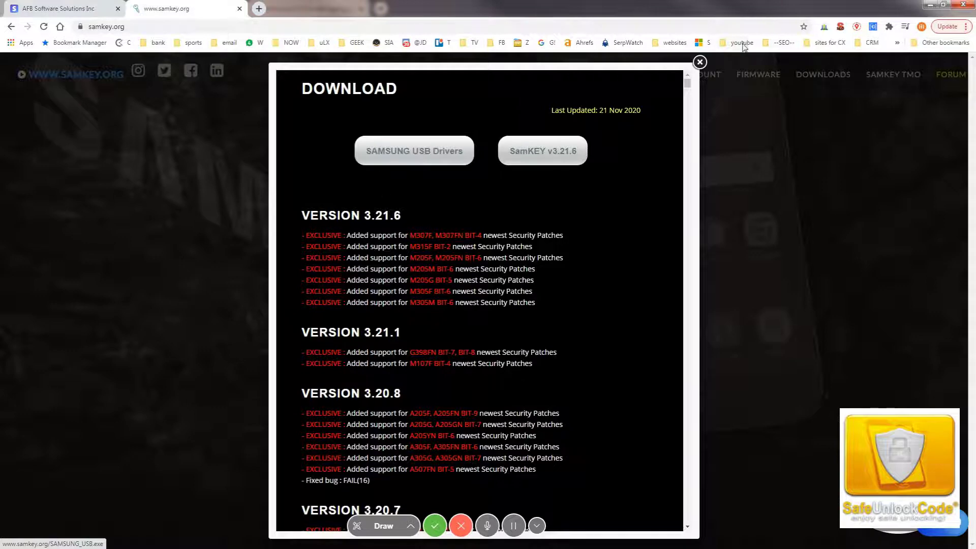
left_click(699, 61)
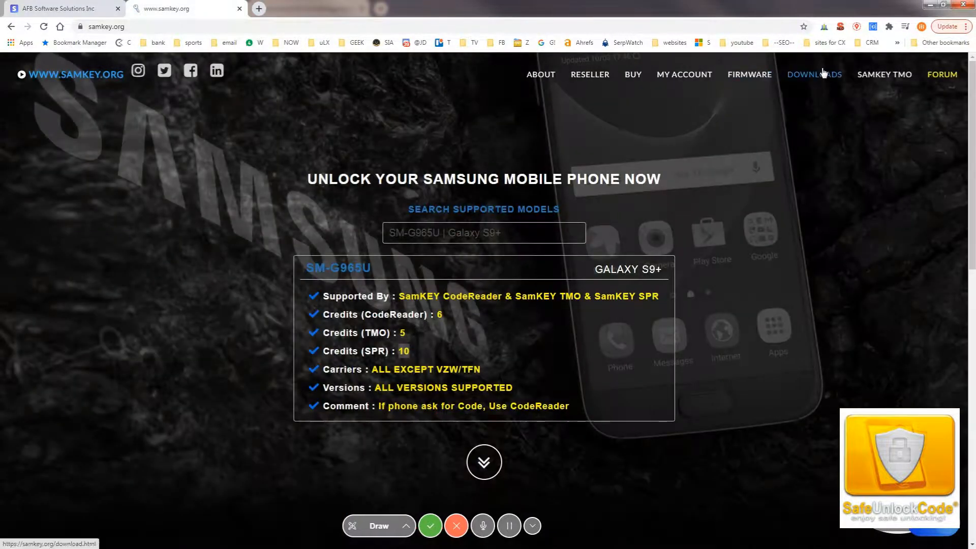
left_click(815, 74)
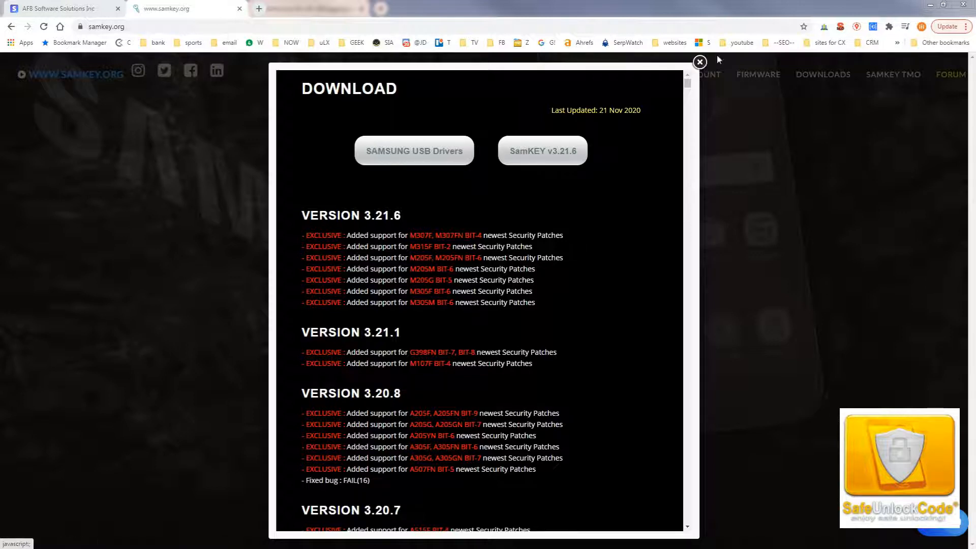
mouse_move(699, 62)
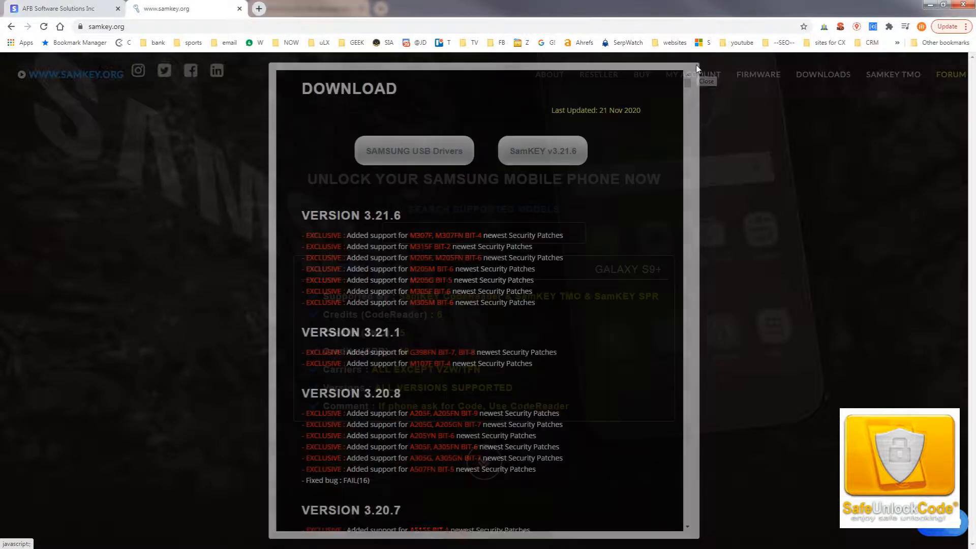
left_click(697, 70)
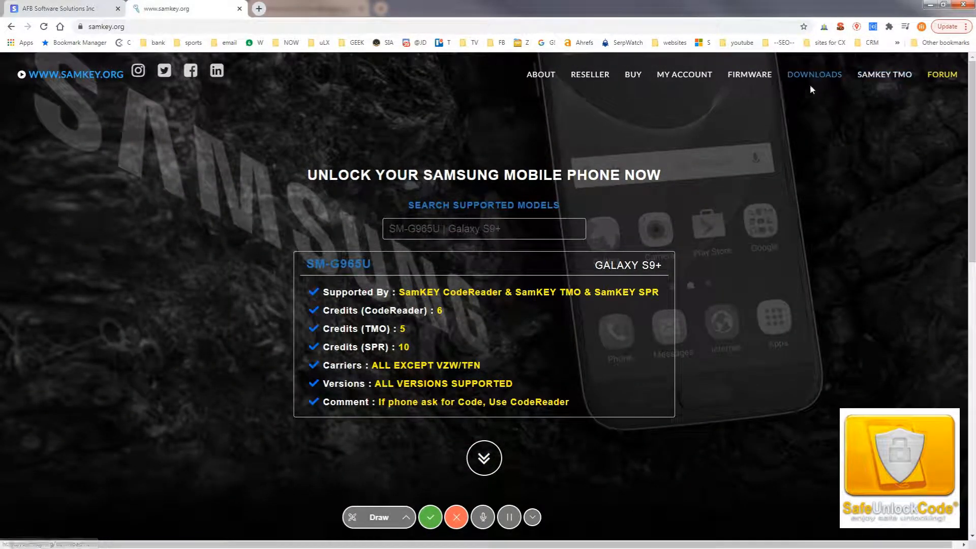
mouse_move(891, 80)
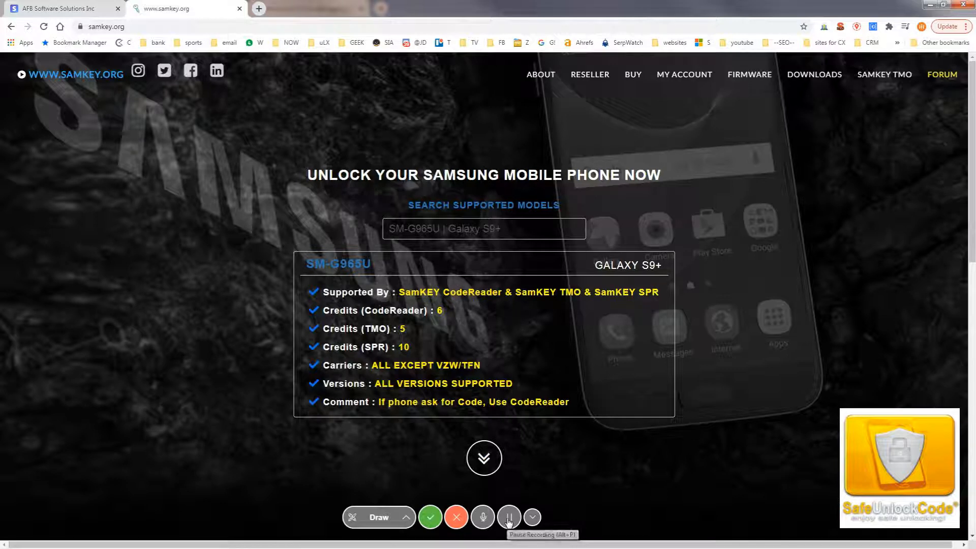
Reopen the SamKey download panel listing Samsung USB drivers and SamKEY v3.21.6.
left_click(509, 517)
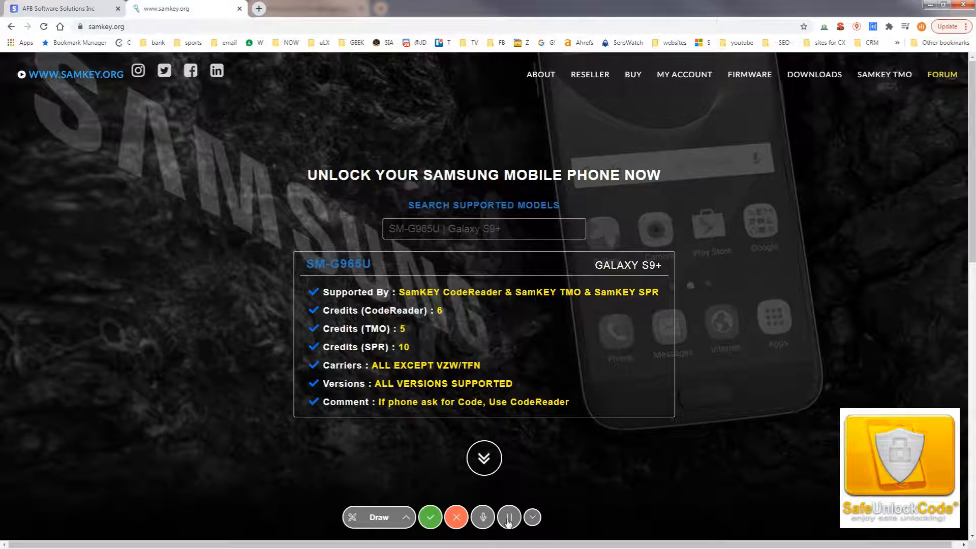
mouse_move(508, 517)
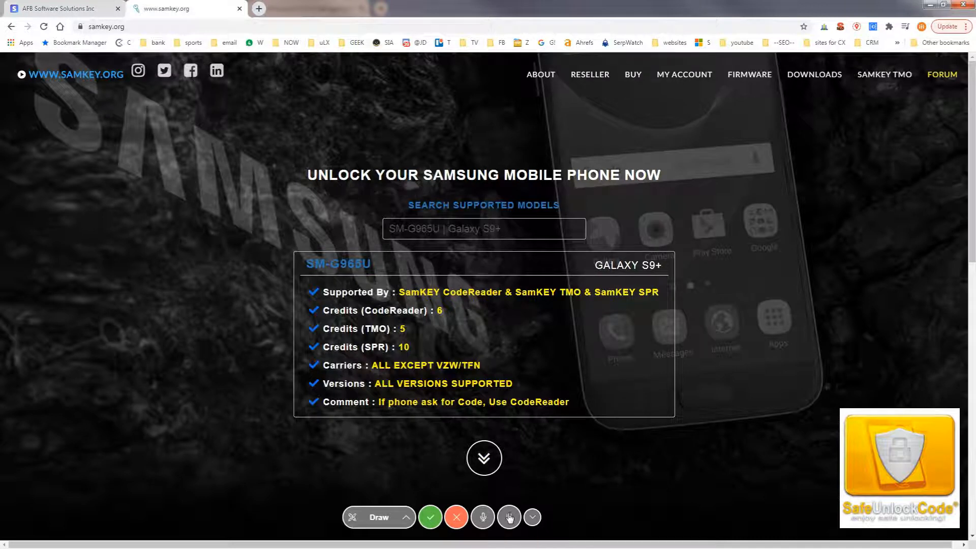
mouse_move(509, 517)
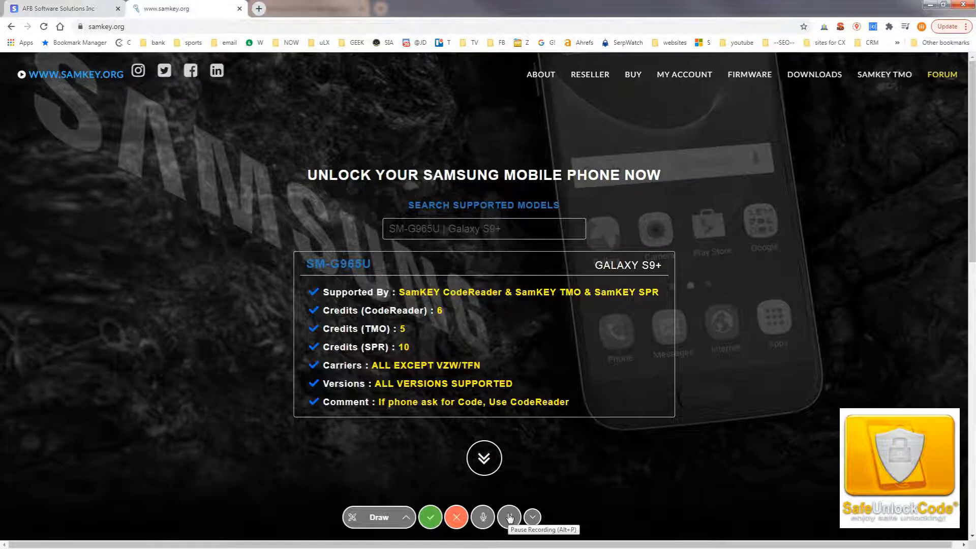
left_click(507, 517)
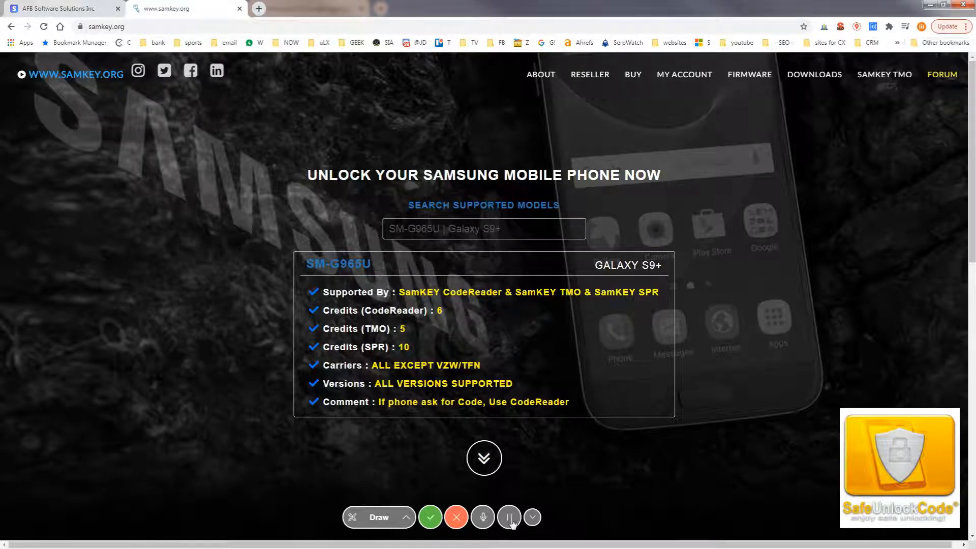
mouse_move(507, 518)
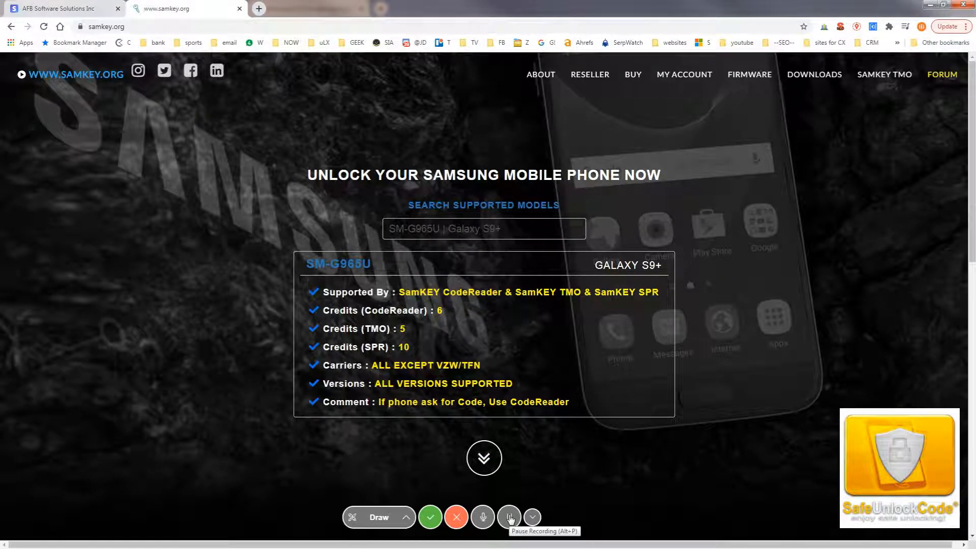
left_click(509, 518)
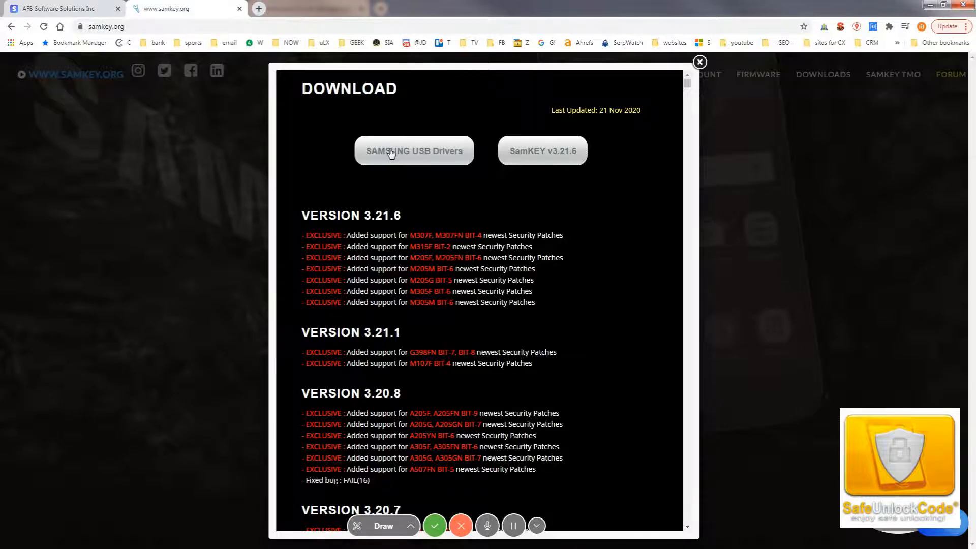
mouse_move(700, 62)
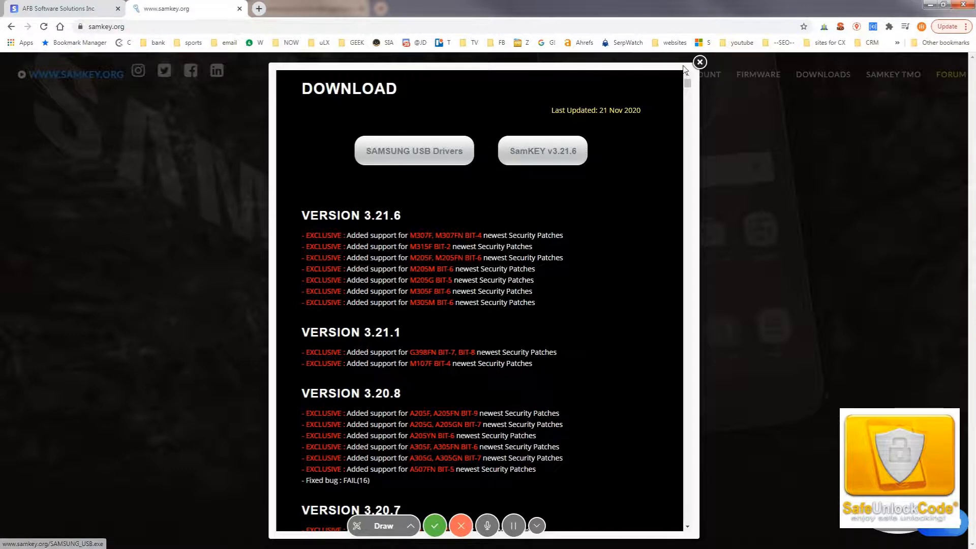
Close the SamKey download panel to show the SM-G965U details again.
left_click(699, 62)
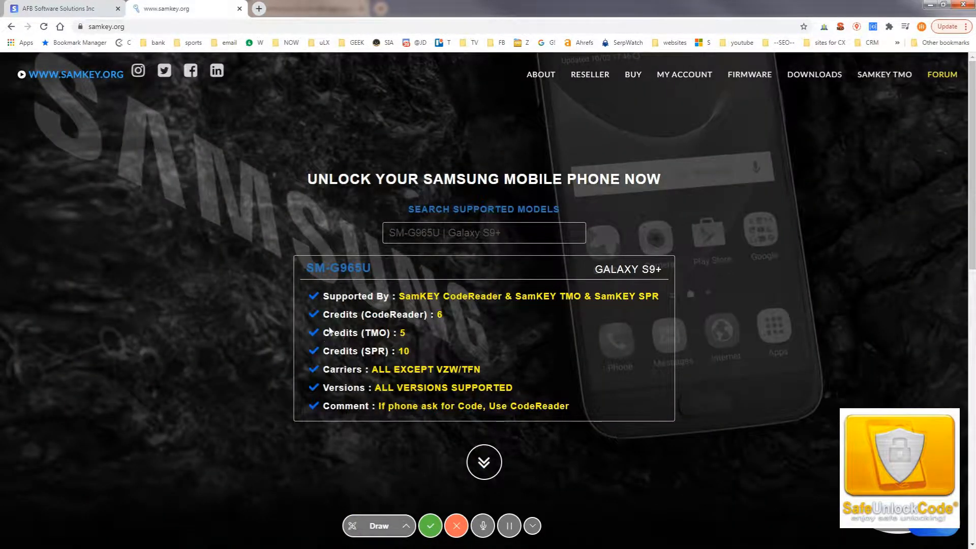
mouse_move(764, 71)
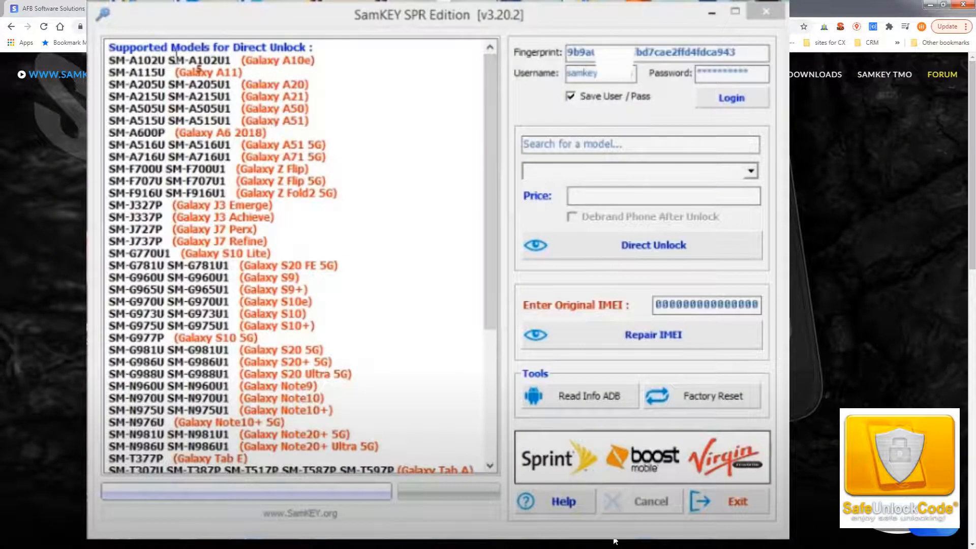
mouse_move(615, 541)
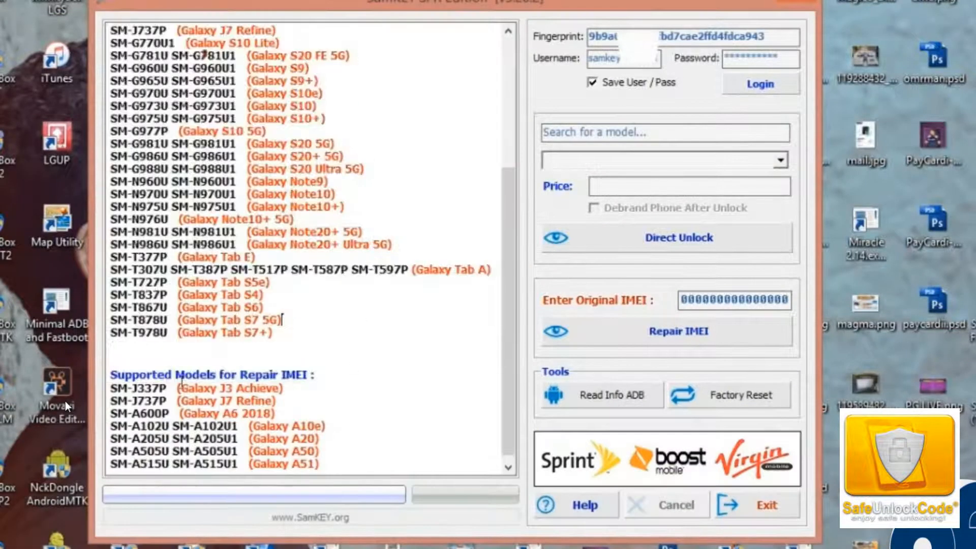
Log in to SamKEY SPR Edition with the saved username and password.
left_click_drag(111, 373, 339, 464)
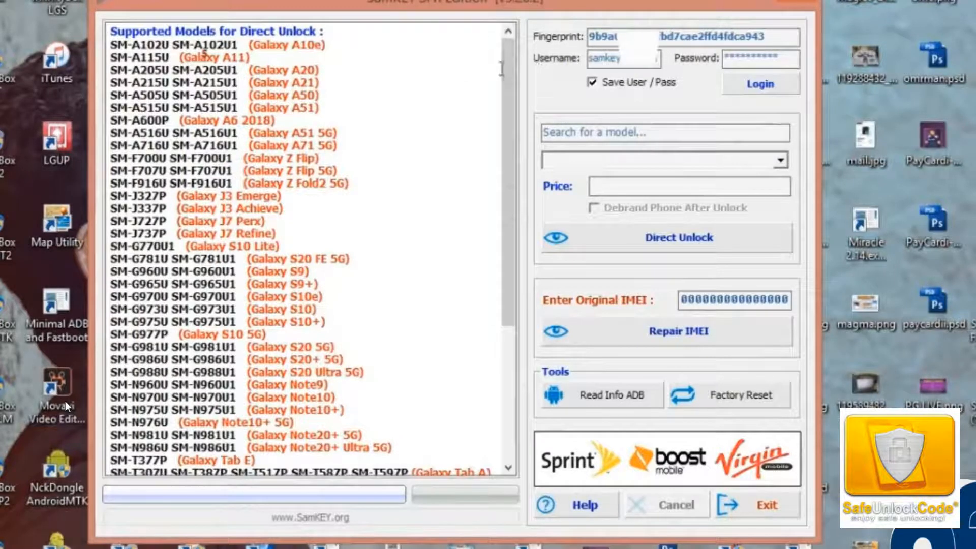
mouse_move(403, 59)
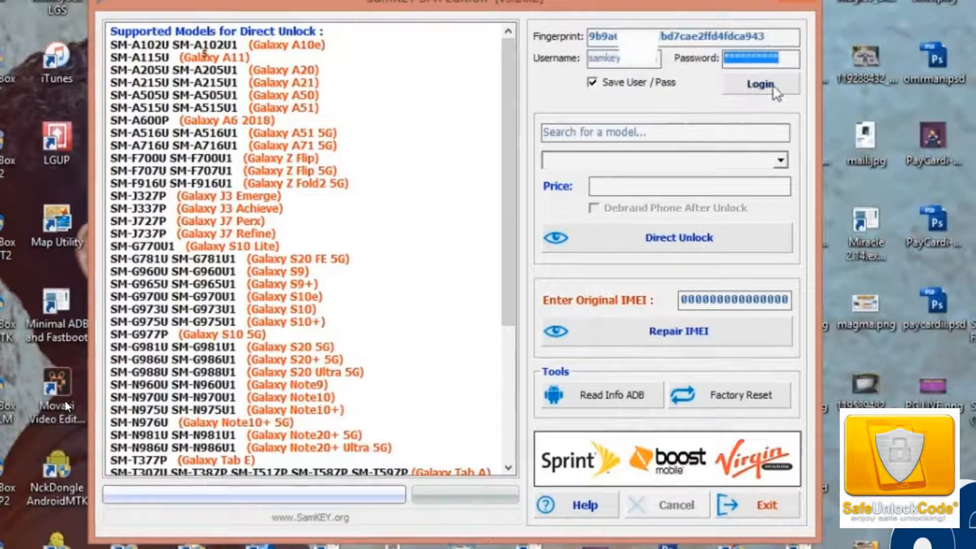
left_click(760, 83)
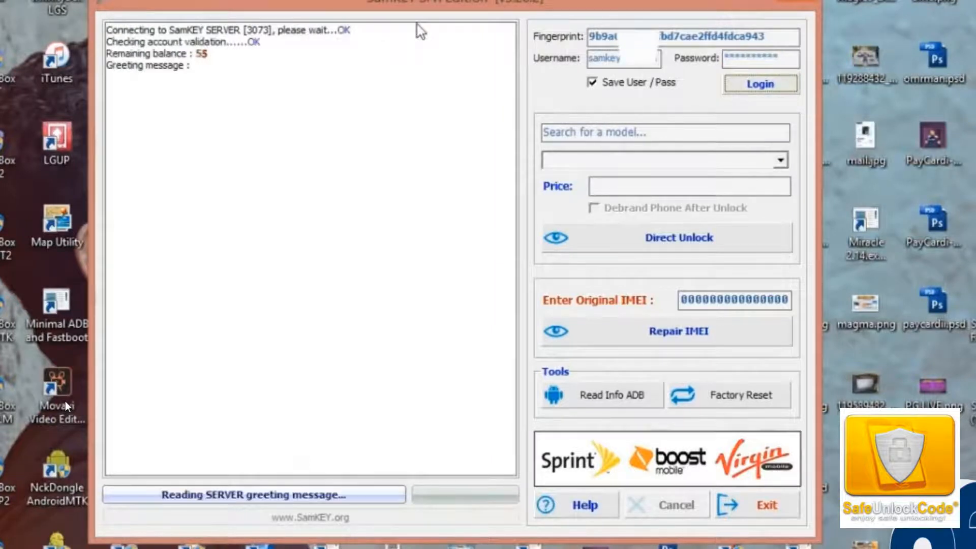
Select SM-J727P (Galaxy J7 Perx), priced at 10 credits, from the model list.
left_click(760, 84)
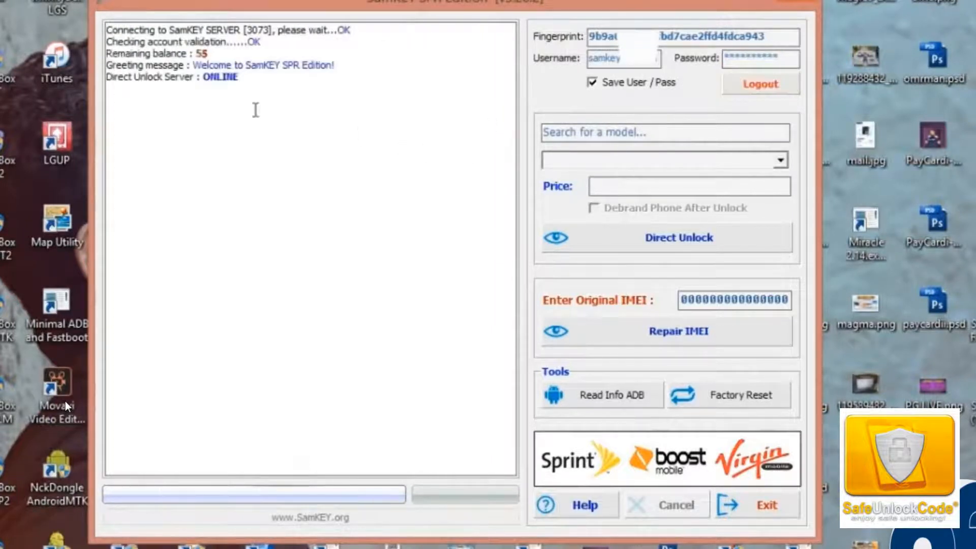
mouse_move(445, 153)
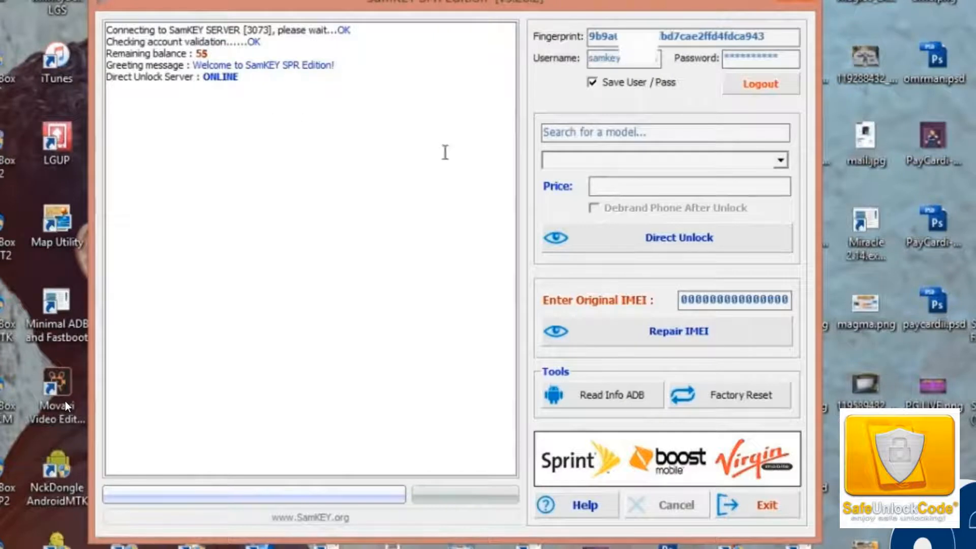
left_click(779, 160)
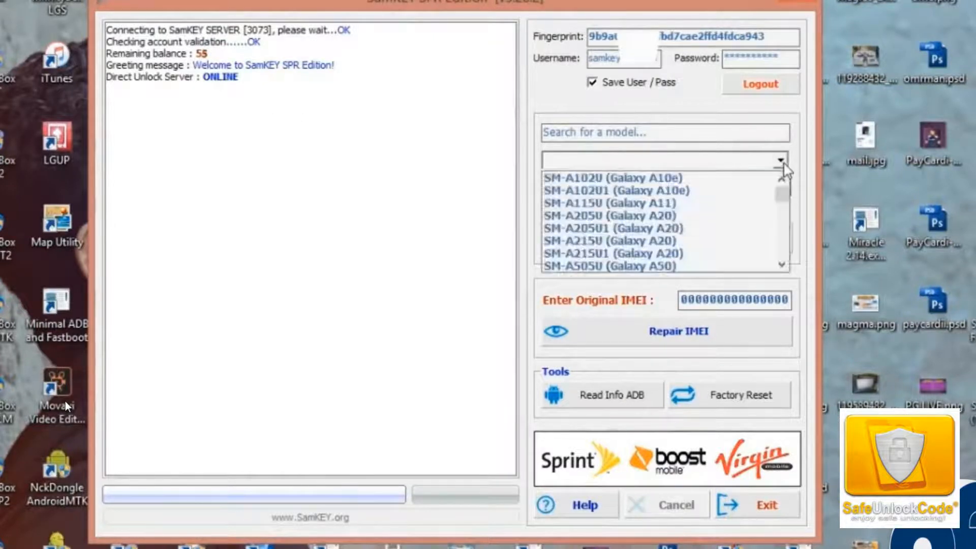
scroll("down", 3)
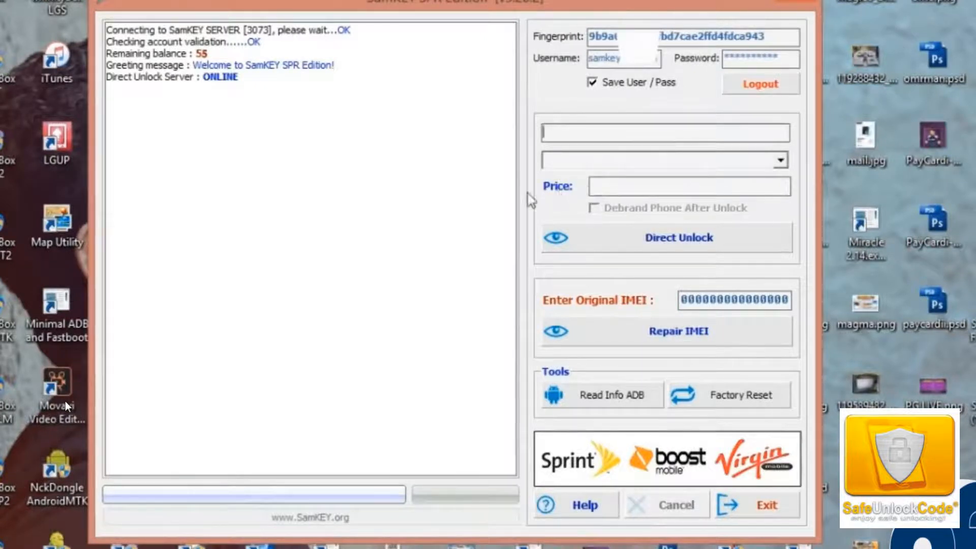
left_click(777, 160)
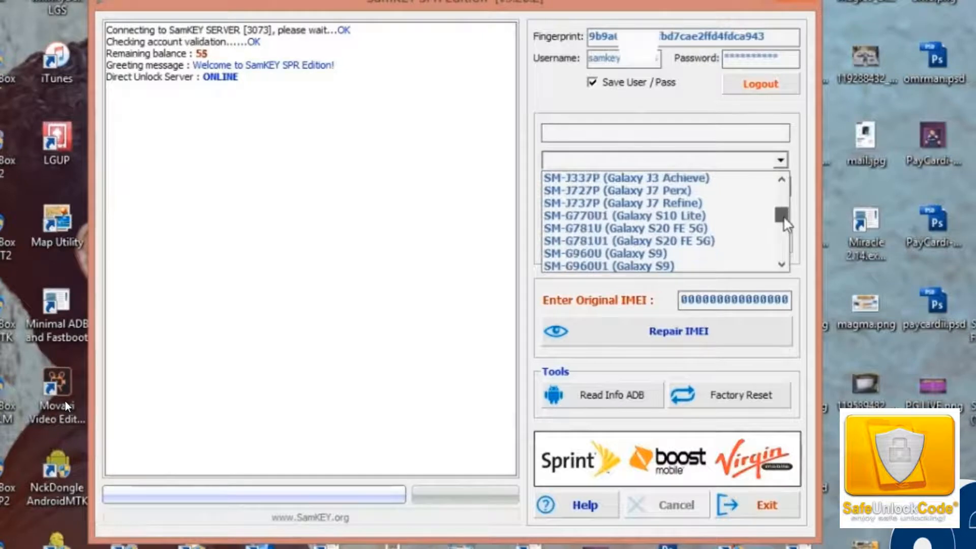
left_click(618, 191)
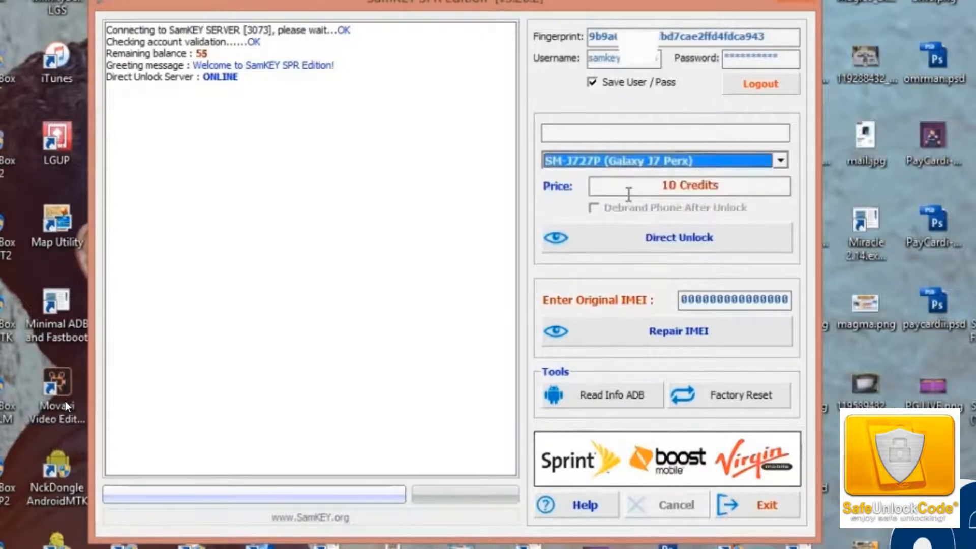
Leave SamKEY SPR Edition and return to the safeunlockcode.com homepage in the browser.
double_click(689, 185)
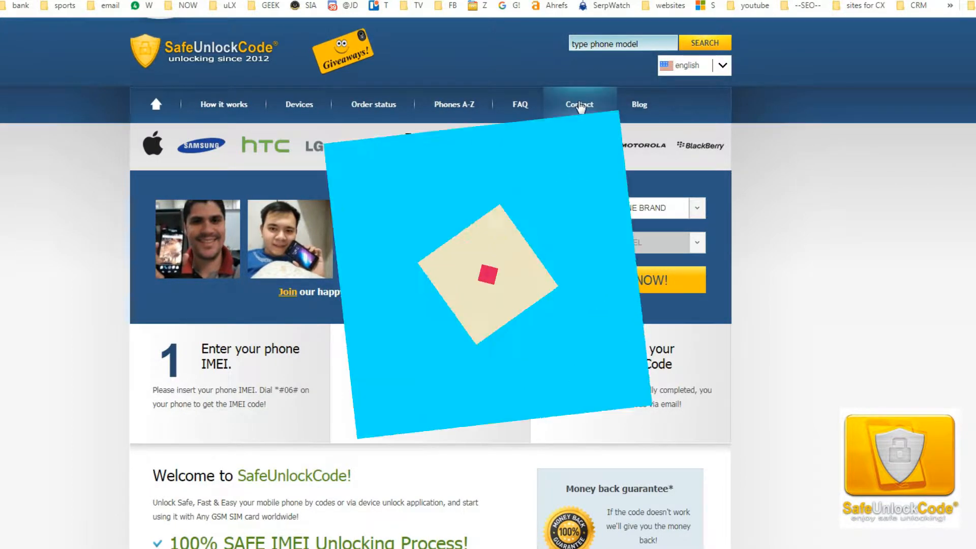
Go to the Contact page and choose Talk to a Human in the chat widget to launch Messenger.
left_click(579, 105)
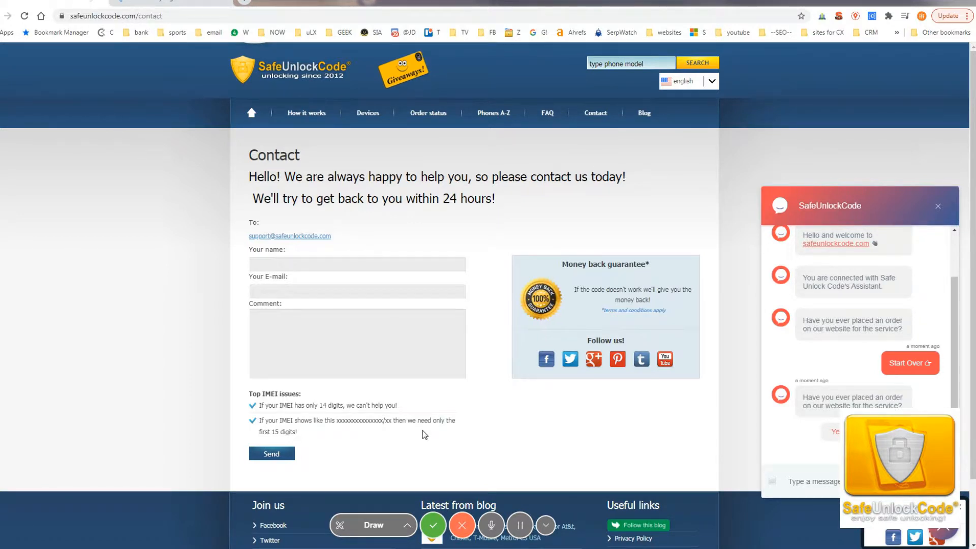
mouse_move(119, 211)
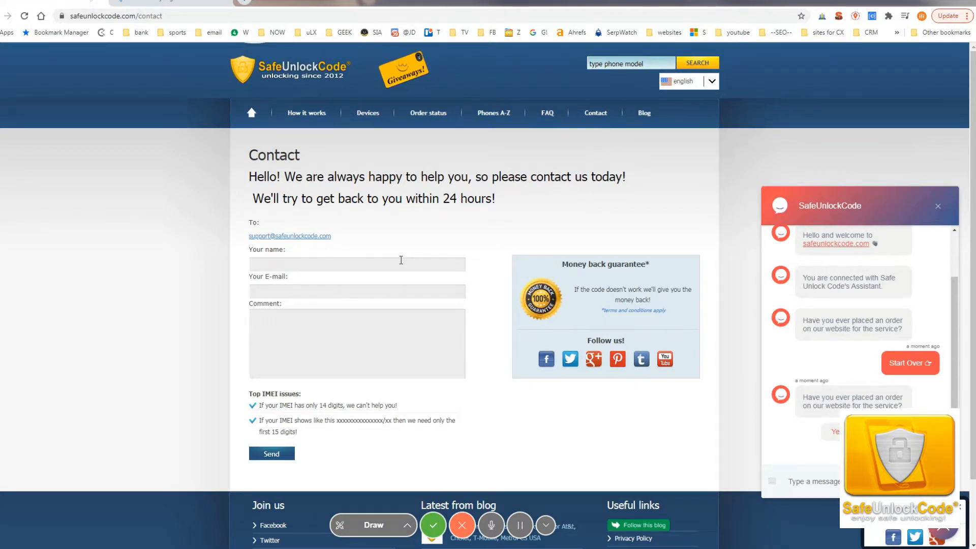
mouse_move(825, 411)
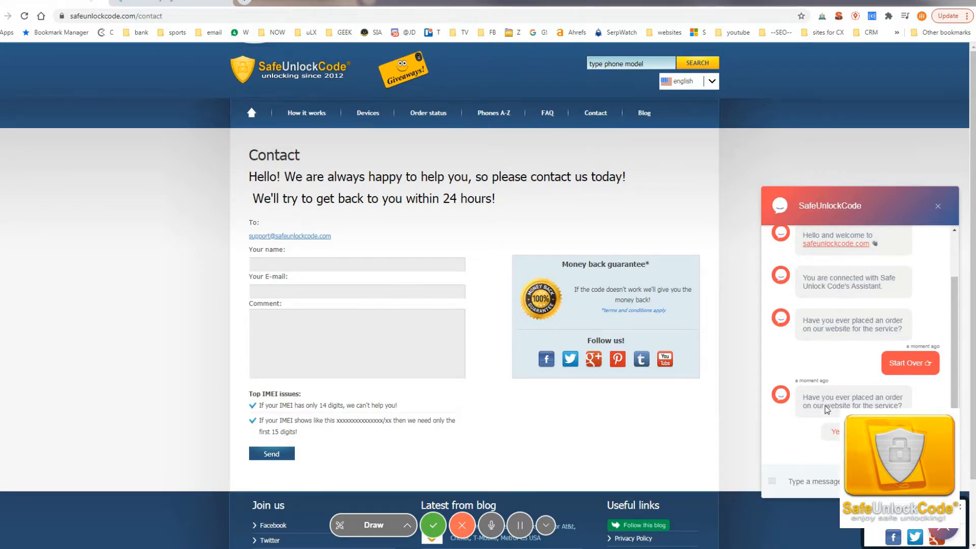
left_click(939, 206)
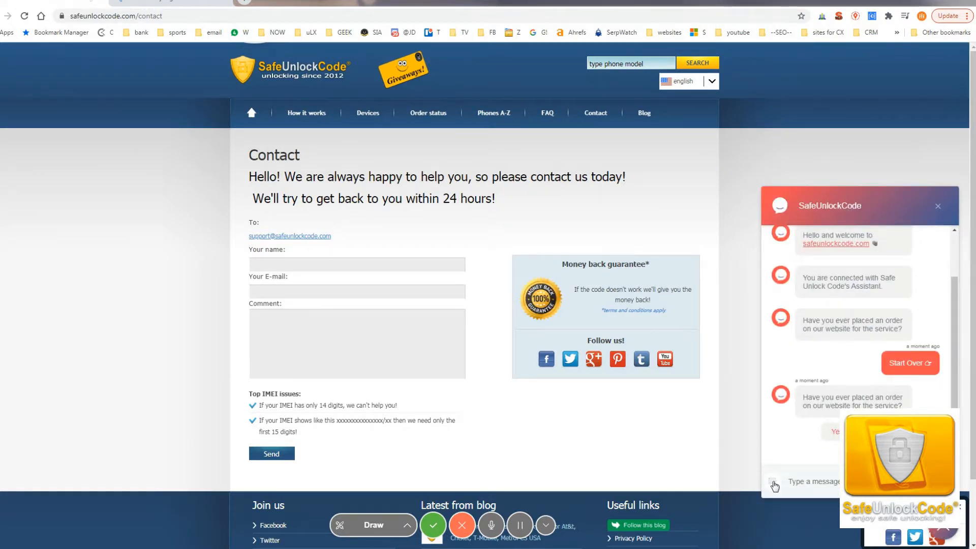
left_click(774, 485)
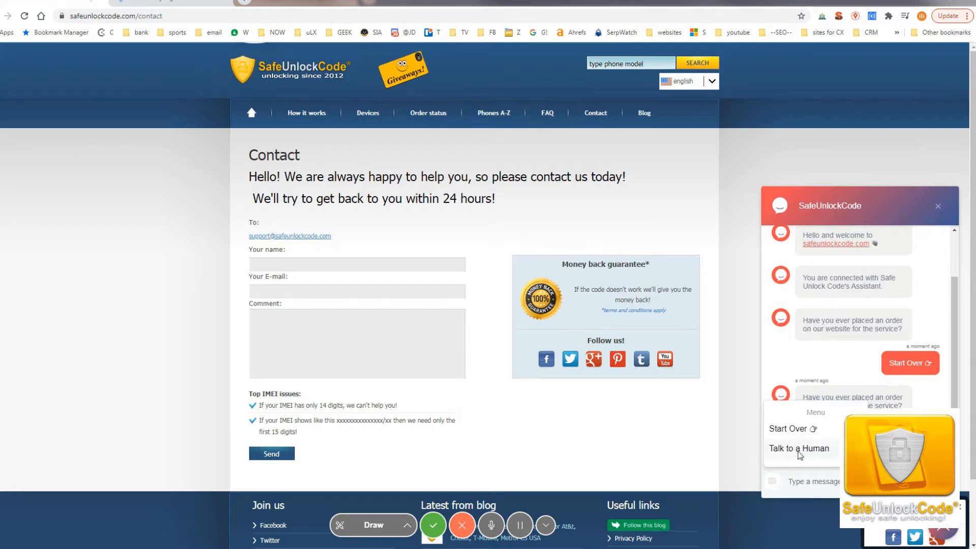
left_click(795, 448)
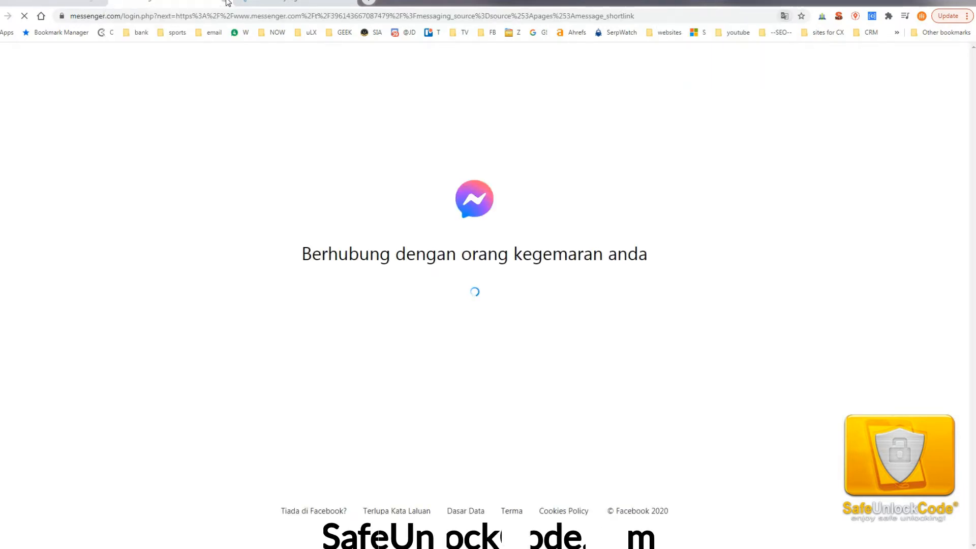